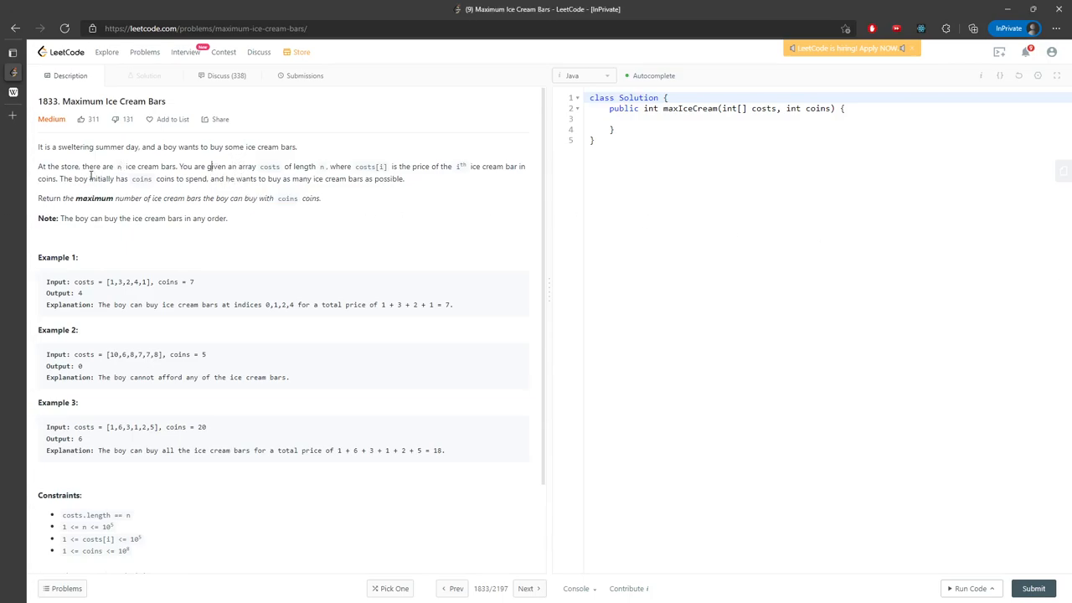
Step: Declare int res = 0 and sort the costs array with Arrays.sort(costs)
left_click_drag(99, 166, 159, 165)
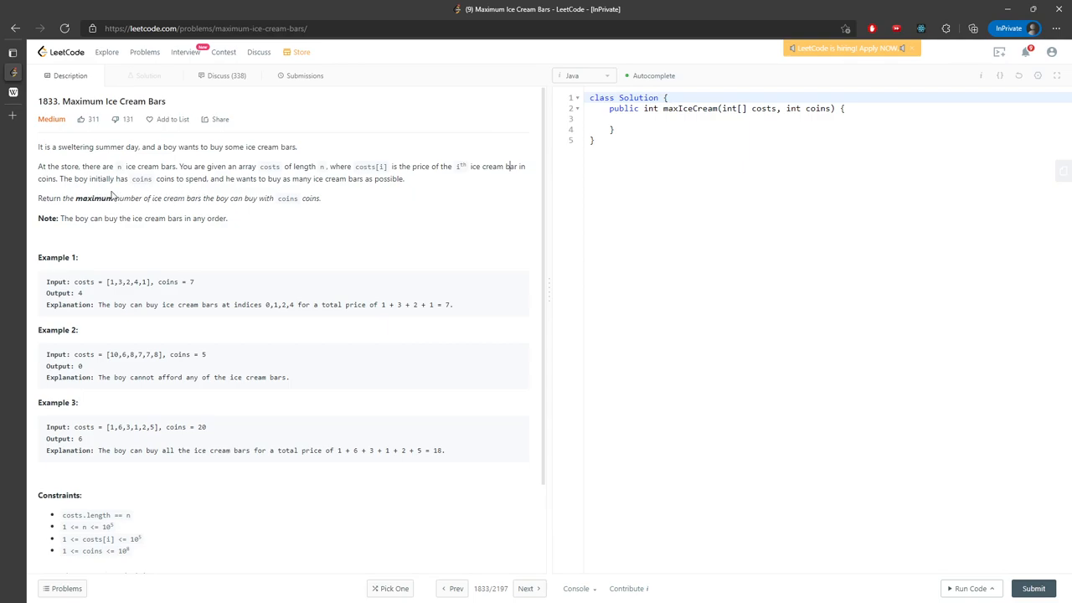
double_click(140, 178)
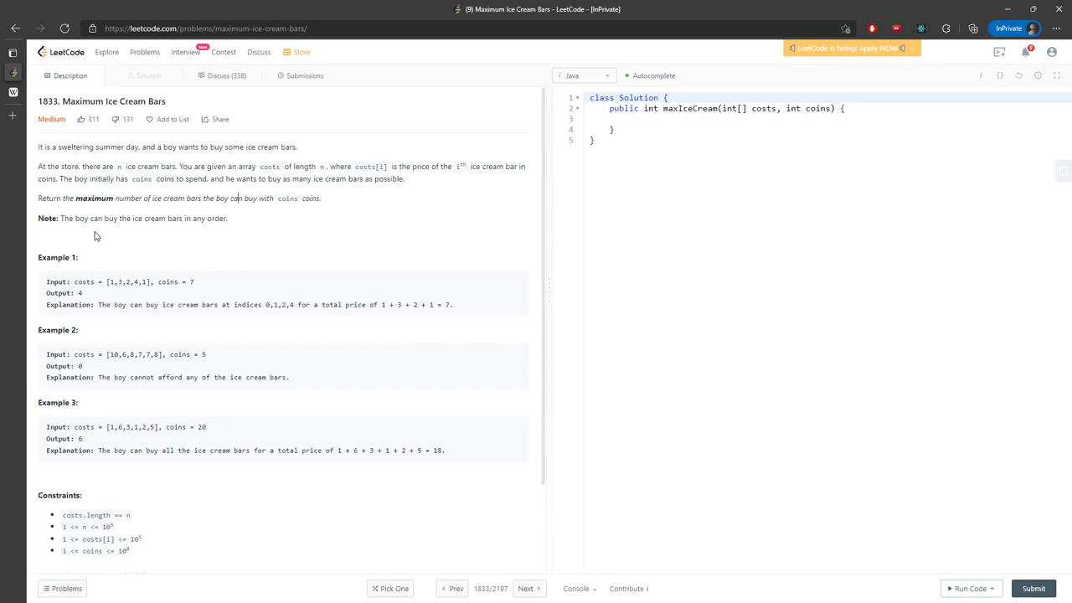
double_click(216, 218)
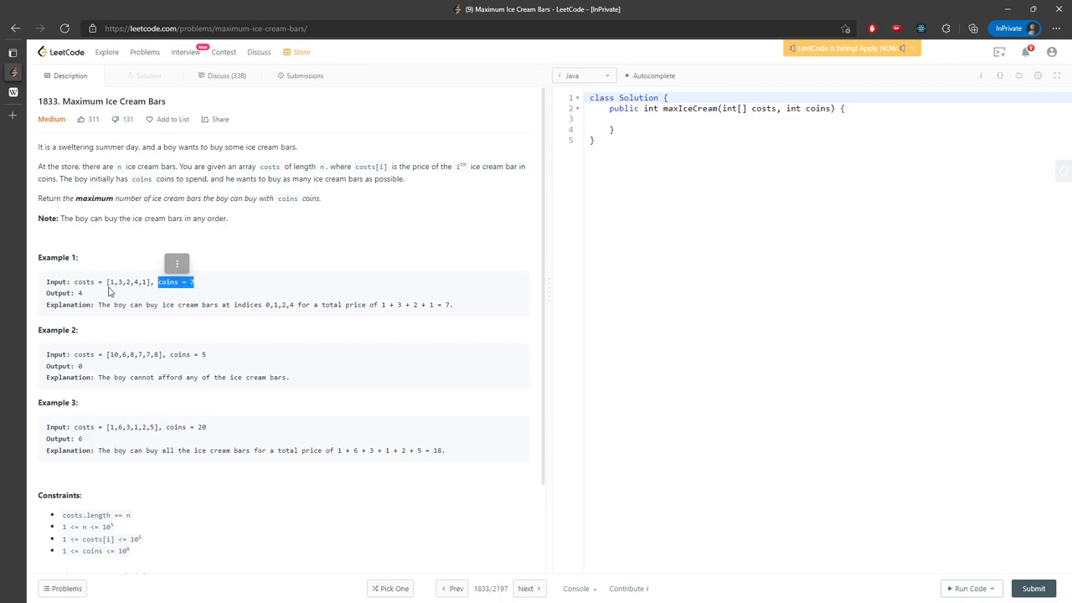
left_click(709, 119)
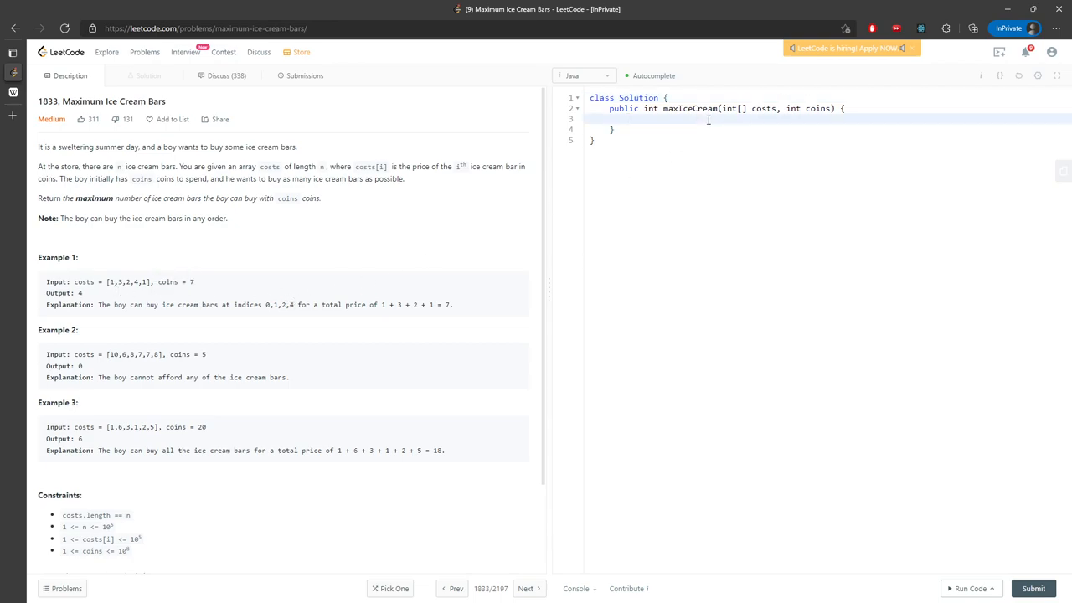
type("int res")
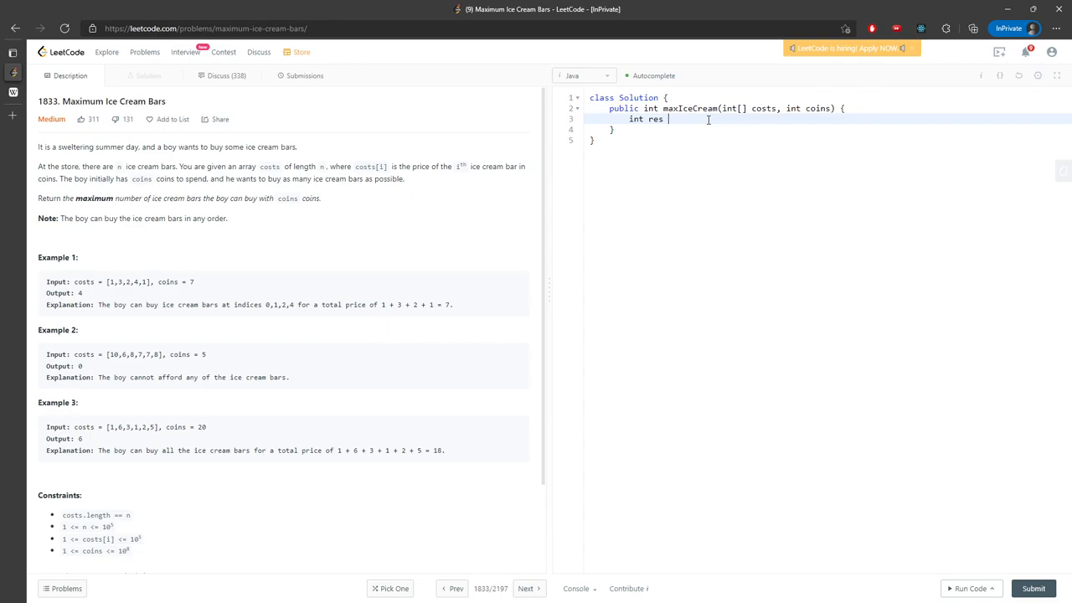
type("= 0;")
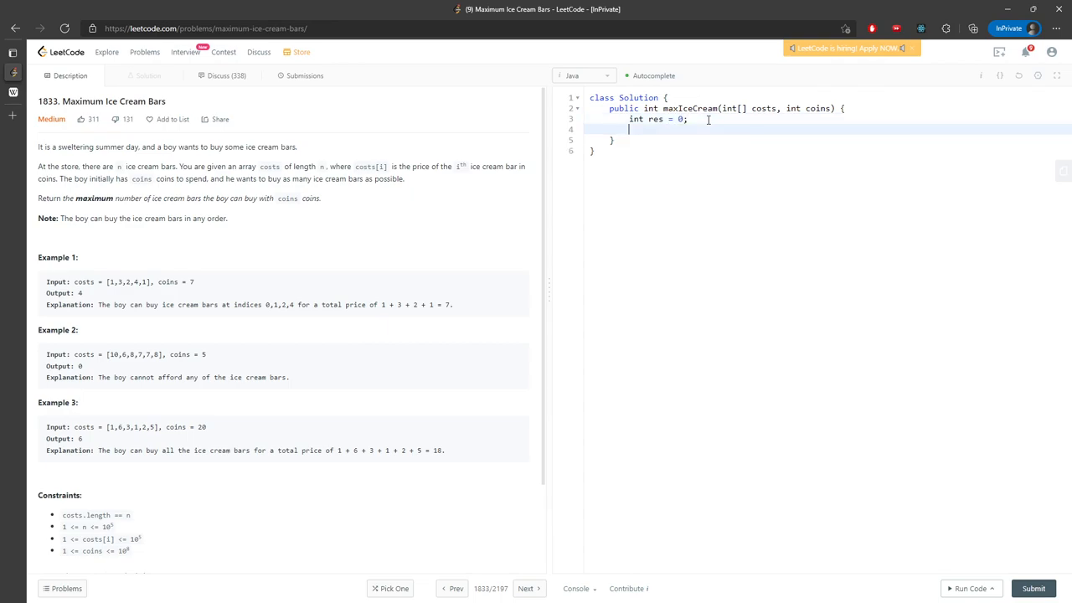
type("Arrays.")
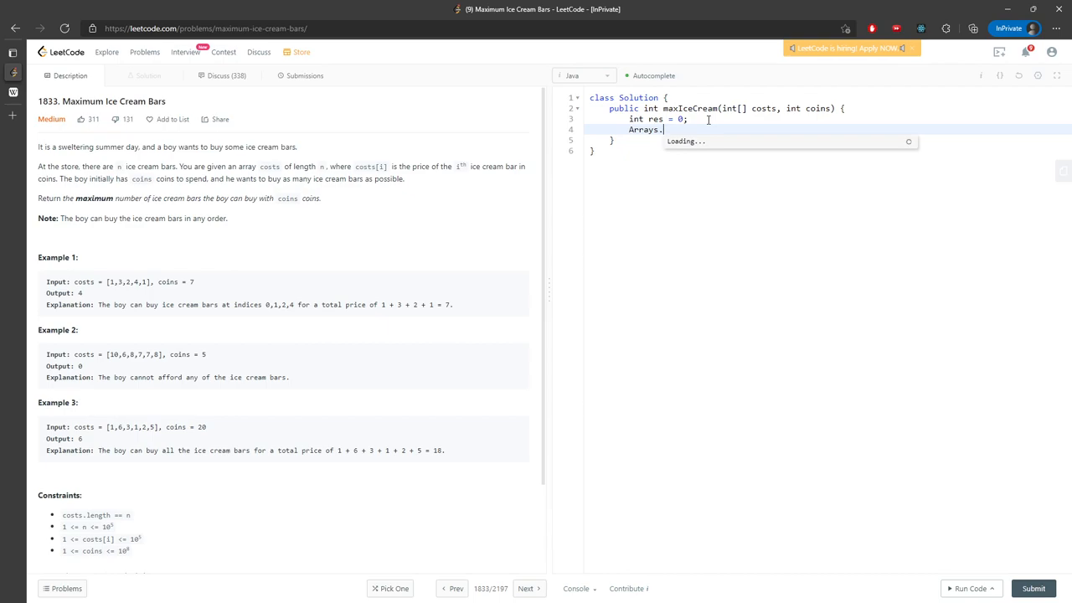
type("sort(cost")
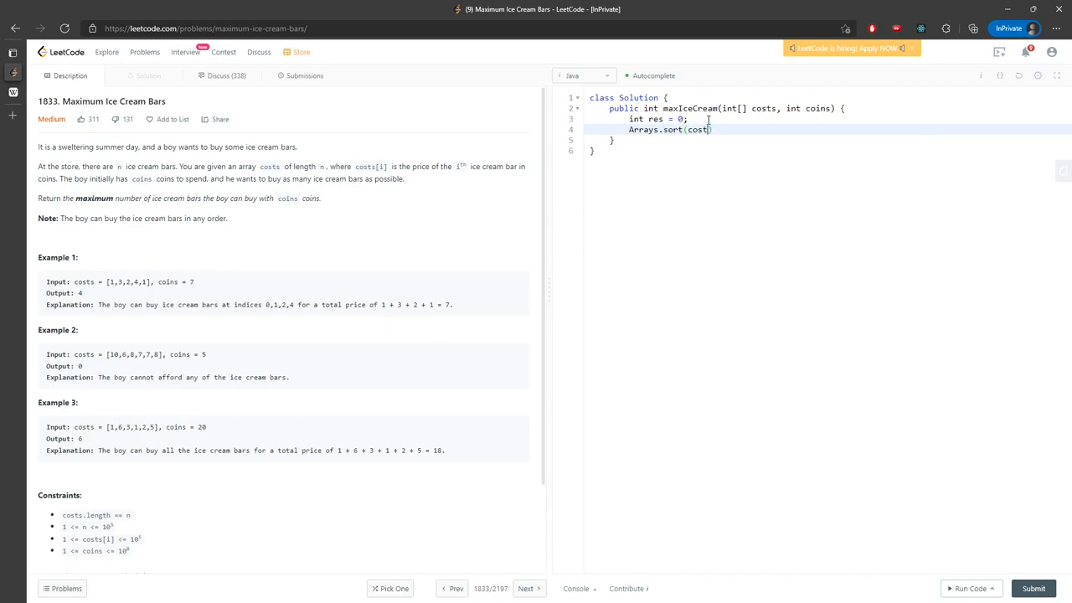
Step: Add return res; and a for loop header iterating i from 0 over costs.length
type("return res;")
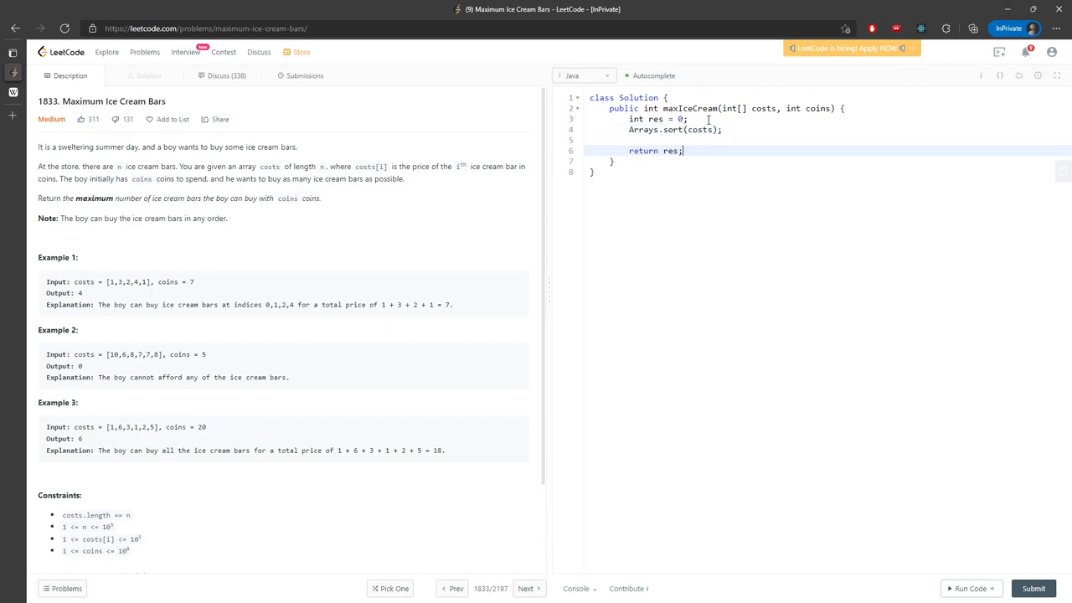
type("for(int i")
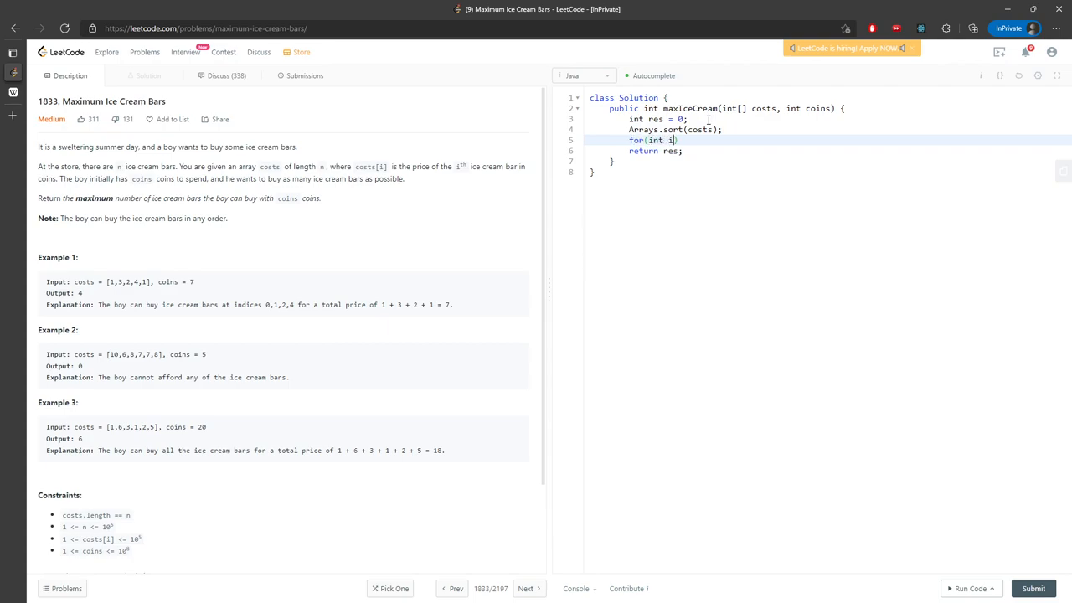
type("= 0; i < )")
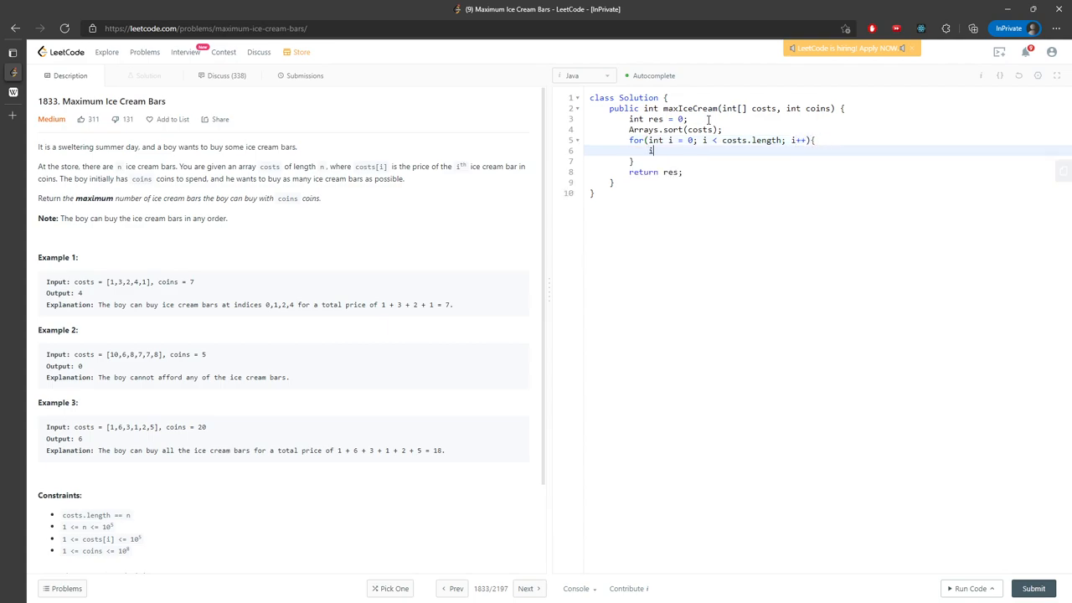
Step: Compute int val = coins - costs[i] and break out of the loop when val < 0
type("nt val =")
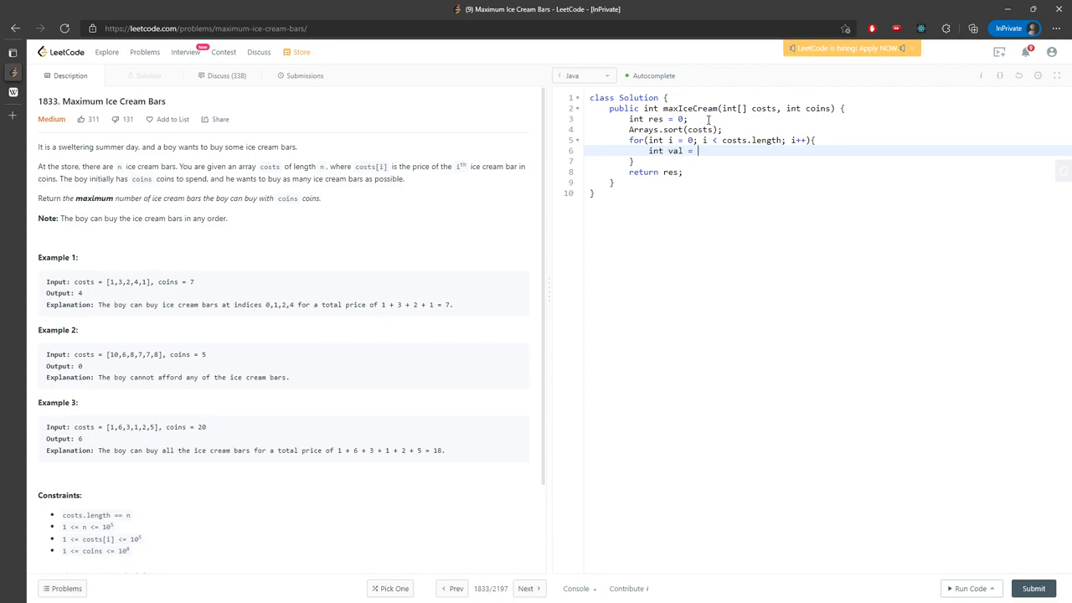
type("coins")
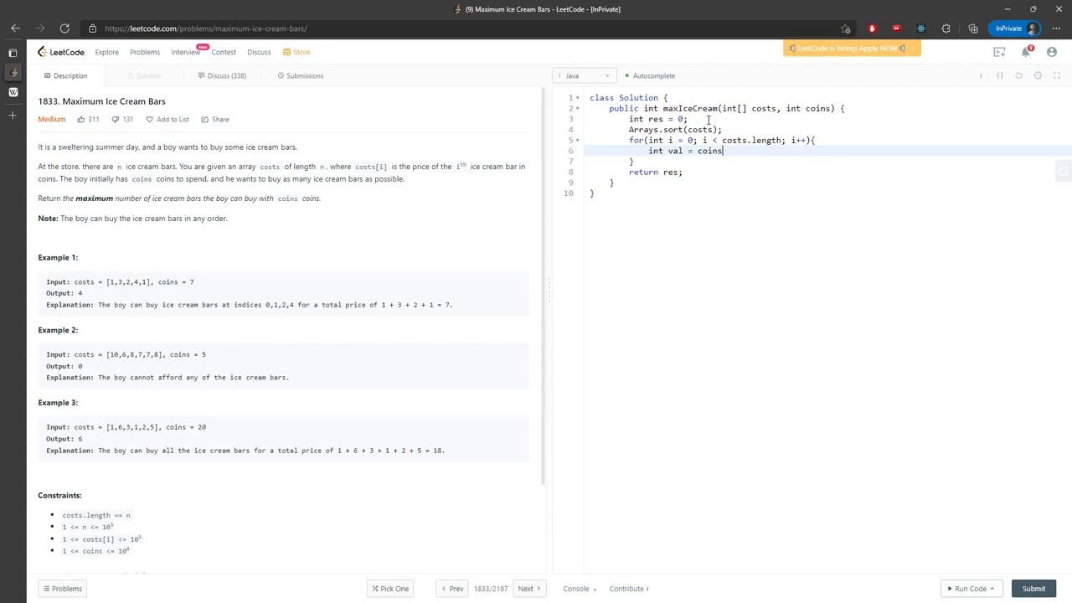
type("-costs[i]")
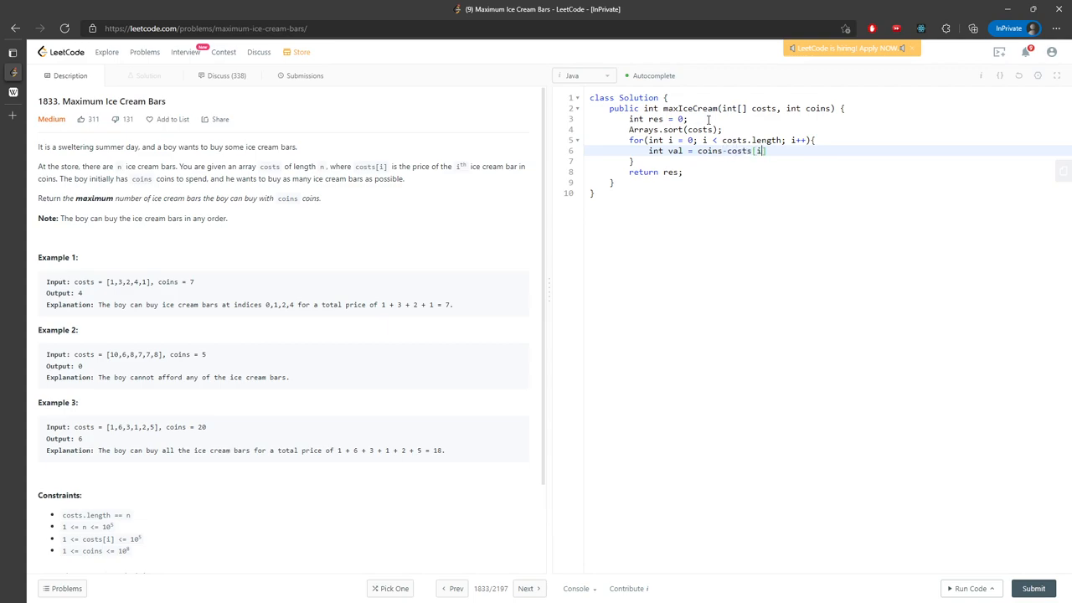
type("if(val)")
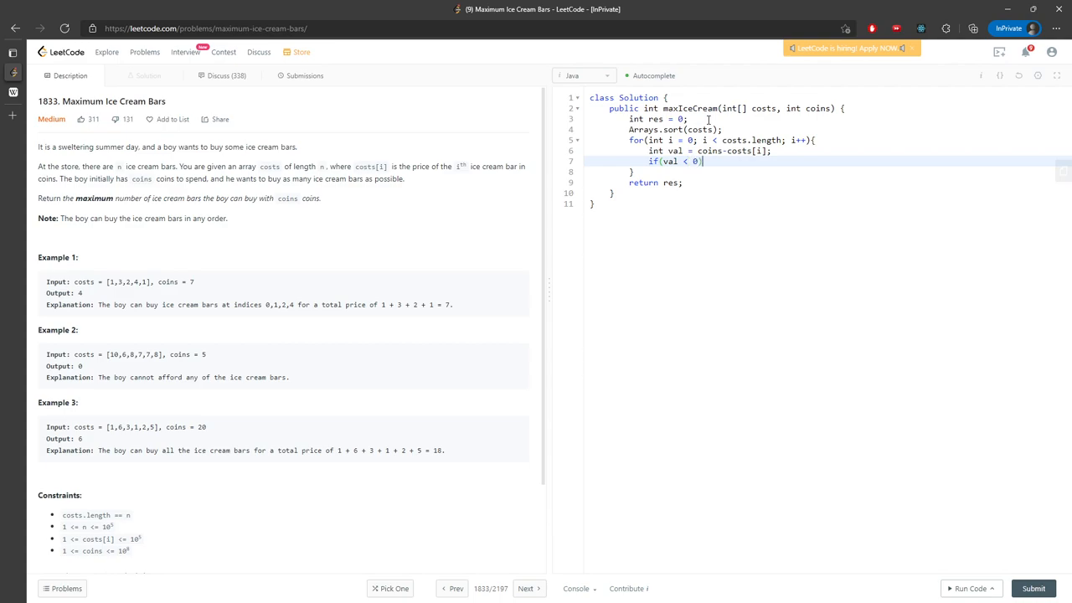
type("{")
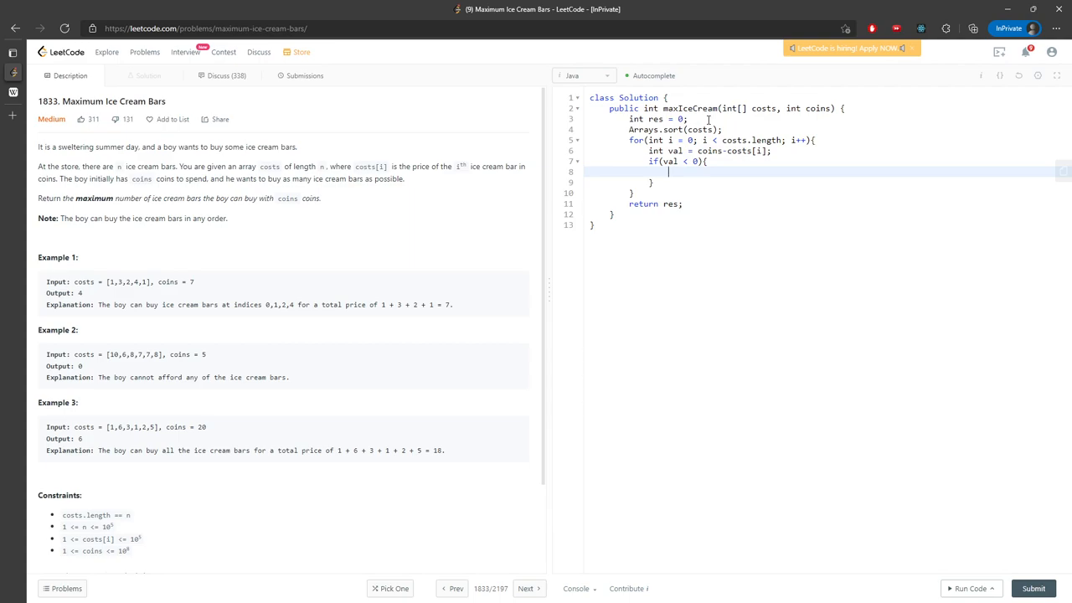
type("break;")
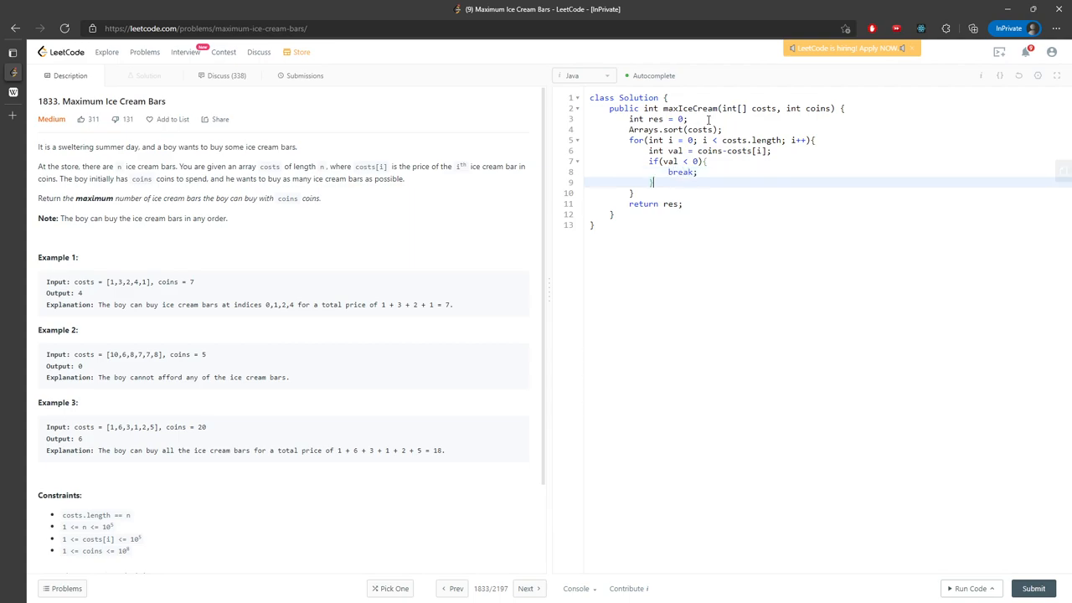
Step: Add the else branch incrementing res and deducting costs[i] from coins
type("else{")
type("res++;")
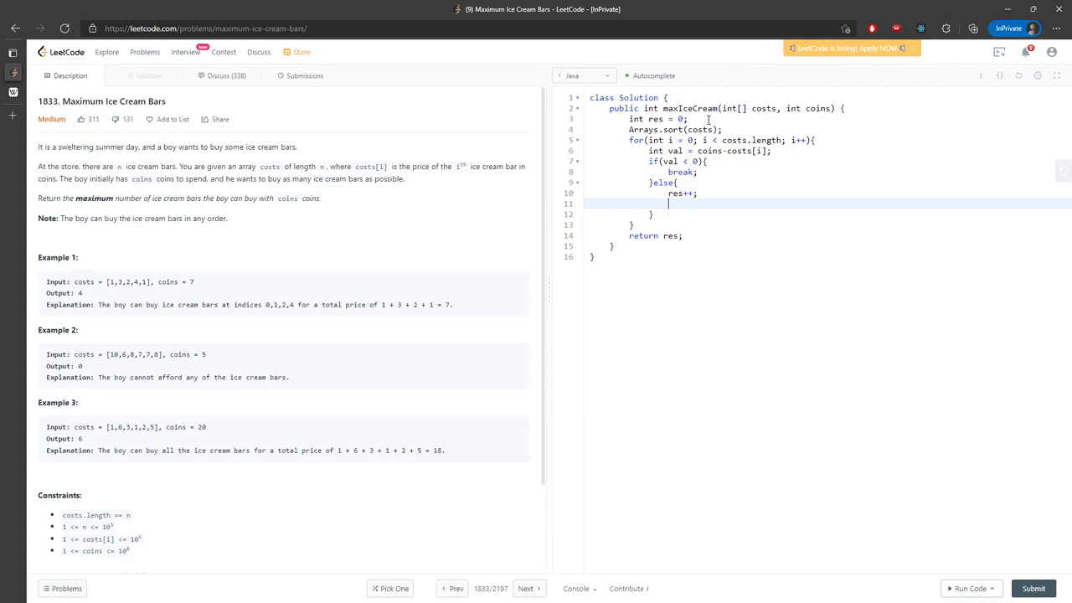
type("coins")
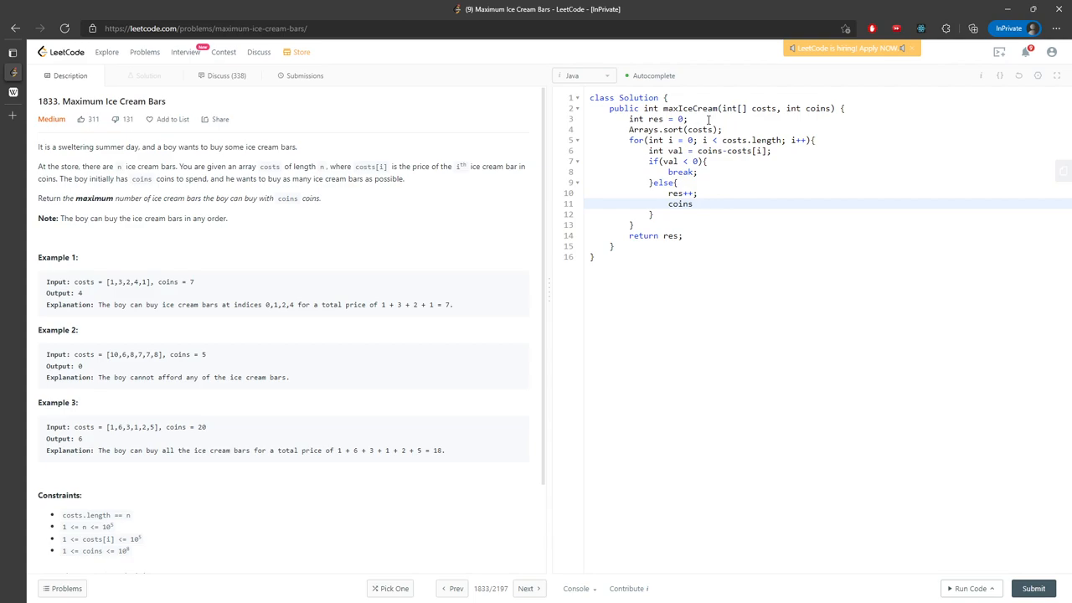
type("-=")
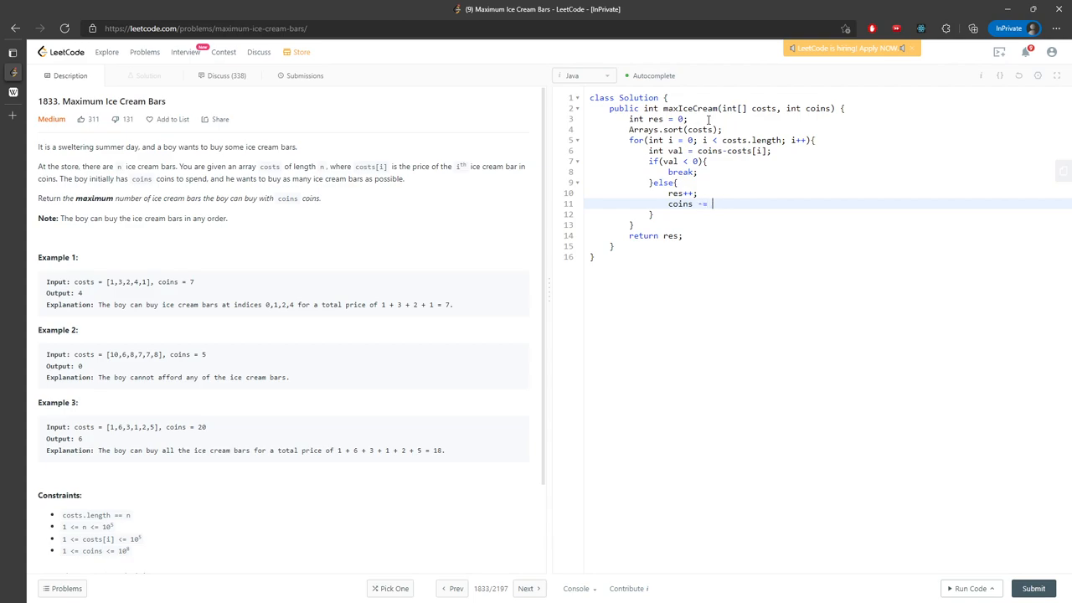
type("costs[i];")
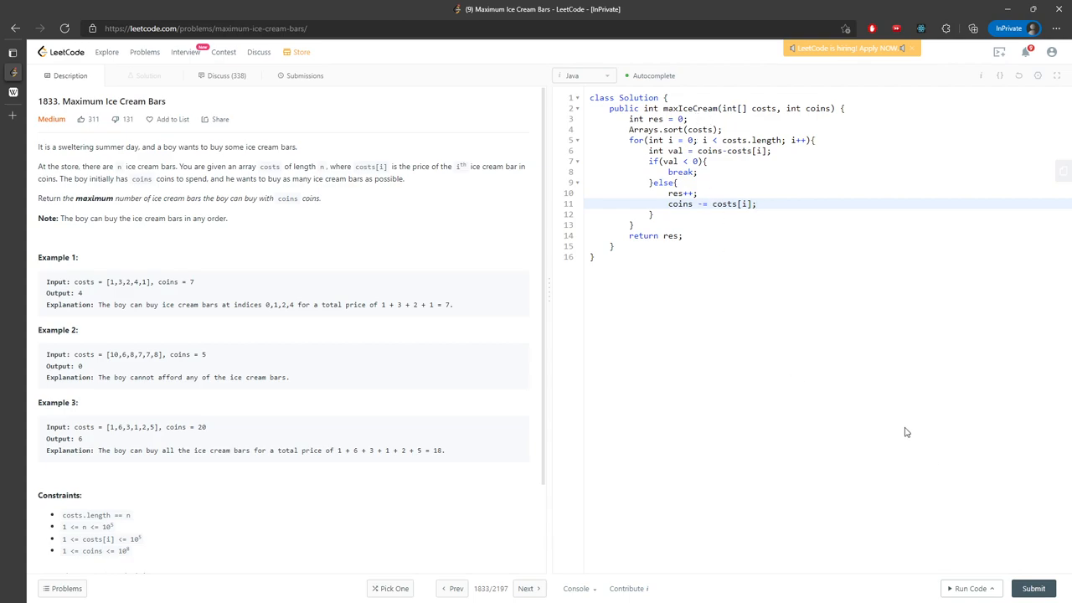
Step: Submit the solution, see it Accepted, and return to the problem description
left_click(972, 588)
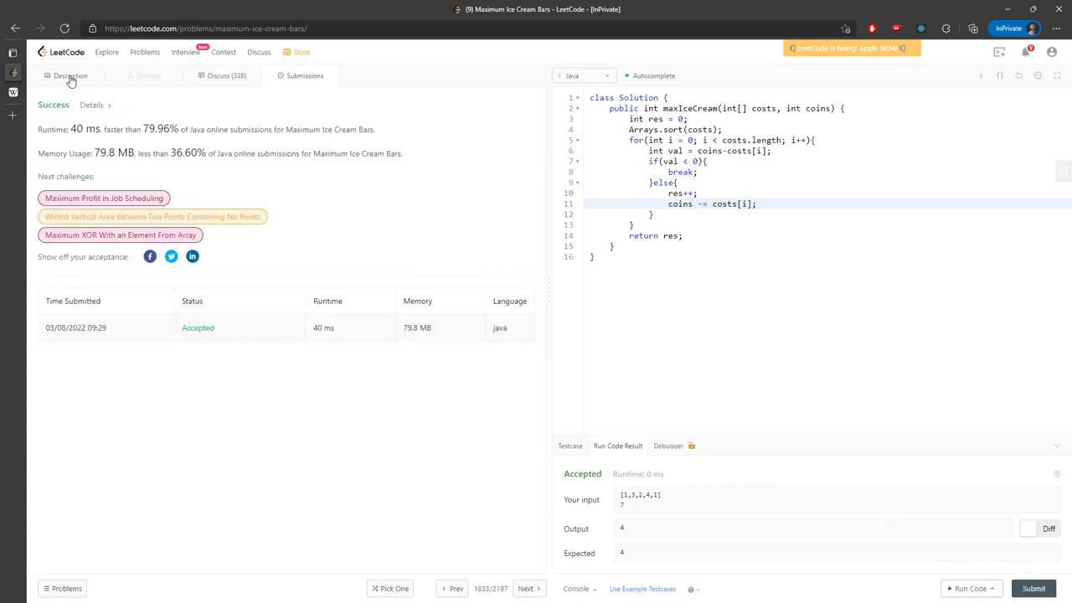
left_click(70, 75)
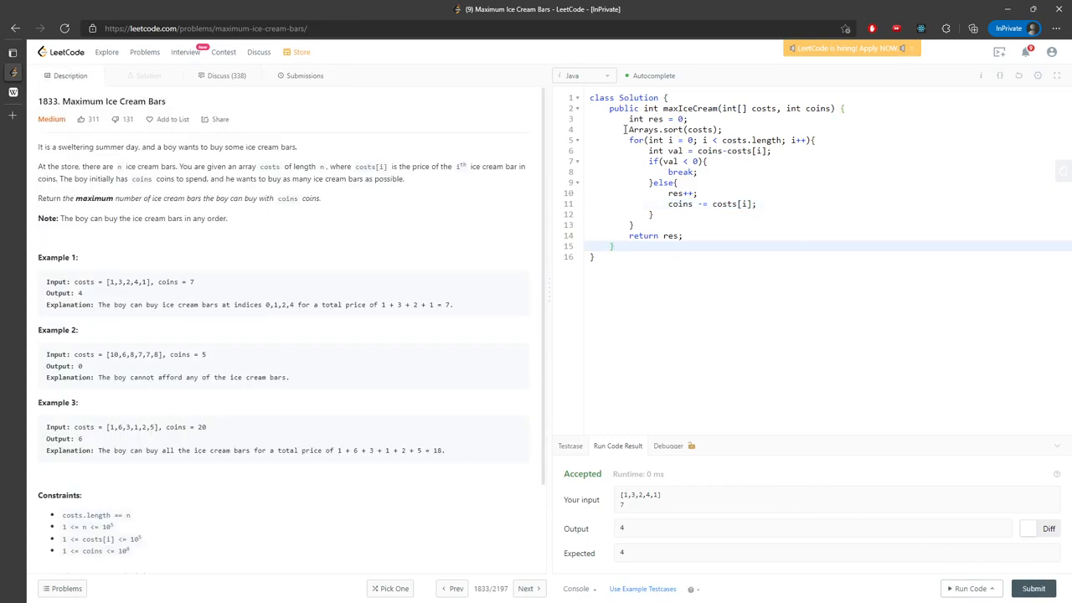
double_click(673, 130)
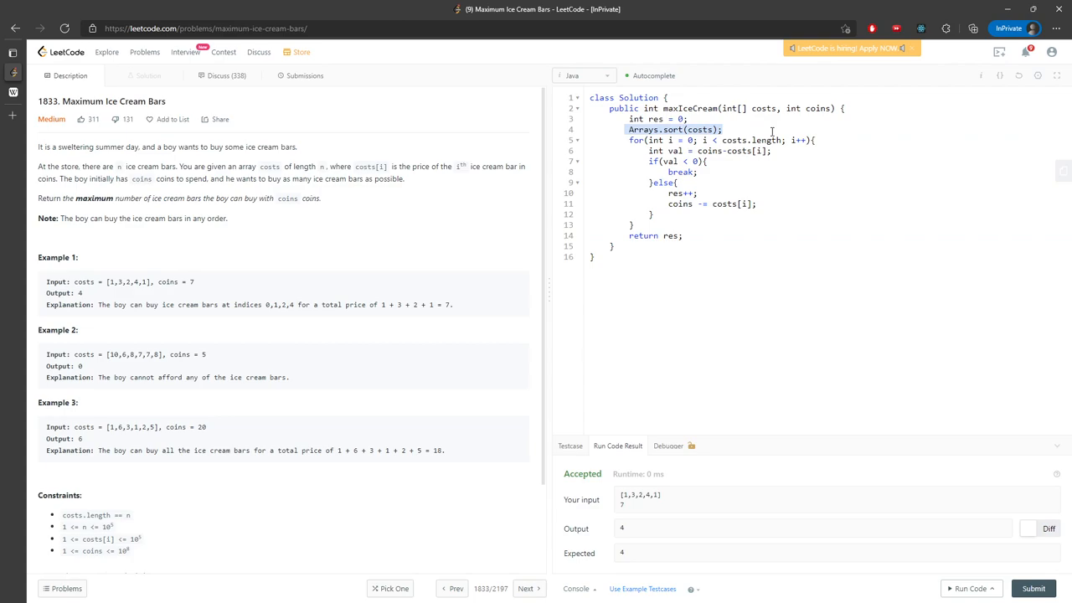
mouse_move(797, 114)
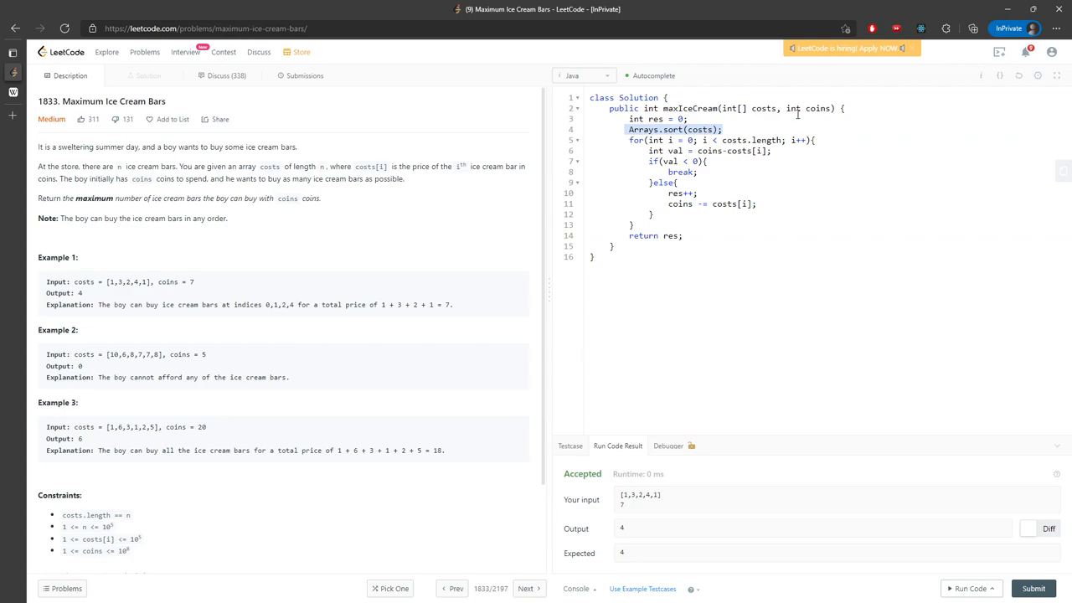